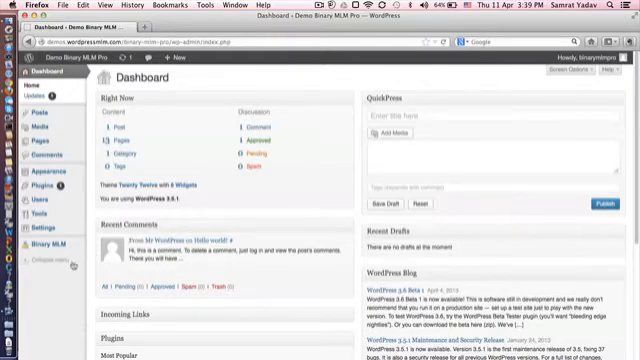
Open the User Report page from the Binary MLM admin menu
left_click(30, 240)
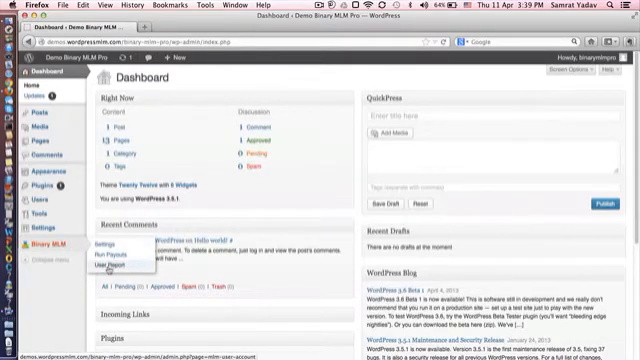
left_click(125, 269)
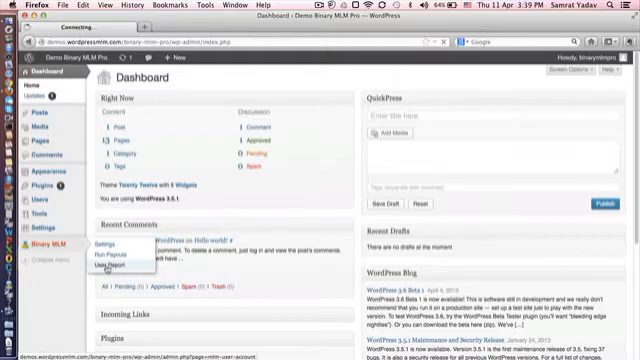
left_click(127, 270)
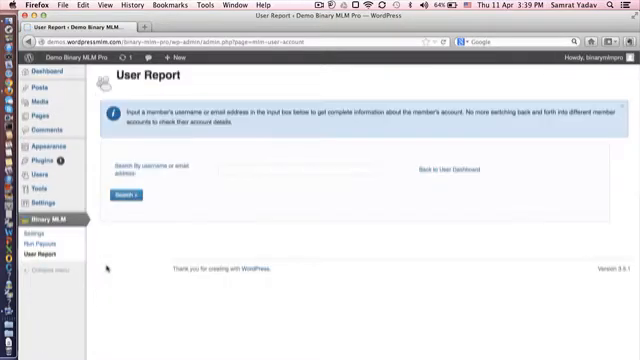
Search the User Report for user01 and scroll through personal info, leg sales and payouts
left_click(290, 169)
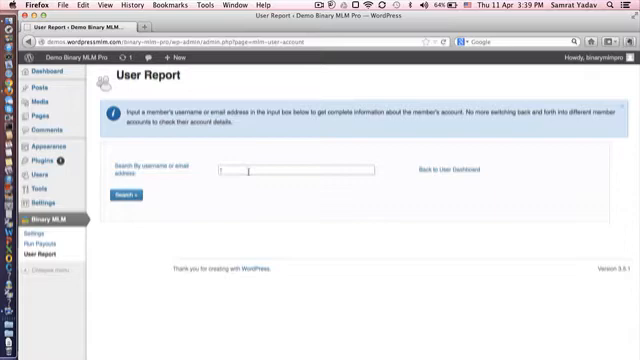
type("user01")
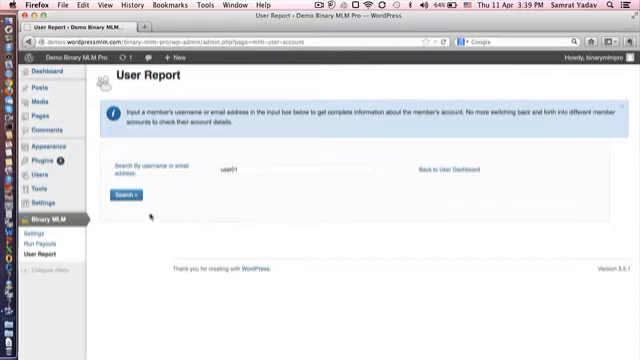
left_click(117, 194)
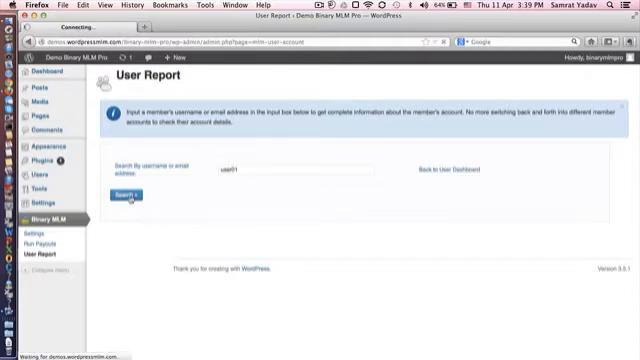
left_click(122, 194)
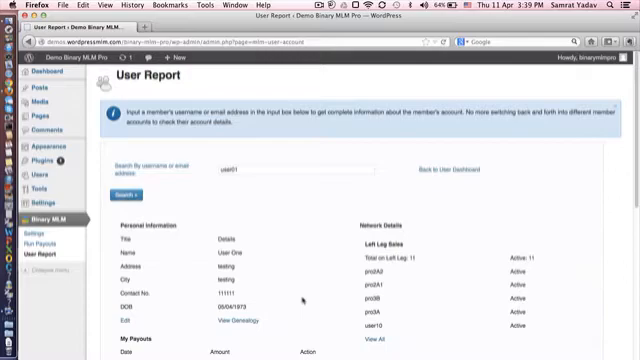
scroll("down", 3)
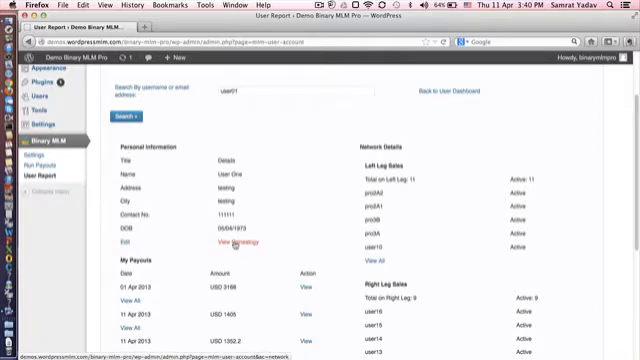
Show user01's genealogy tree, view user04's subtree, then return to user01's tree
left_click(231, 244)
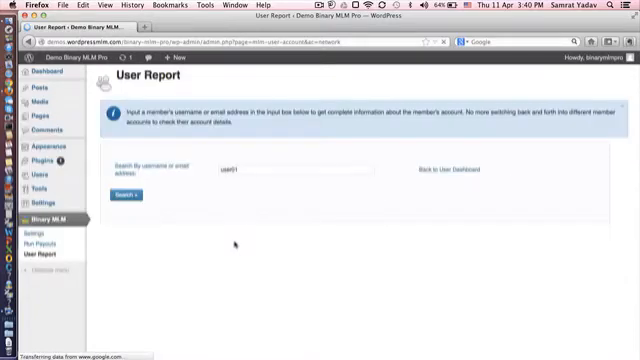
left_click(124, 194)
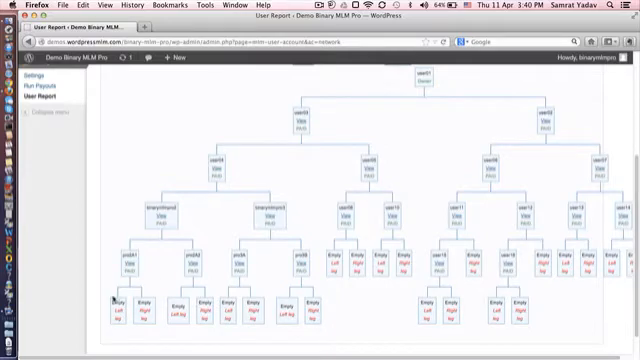
mouse_move(350, 288)
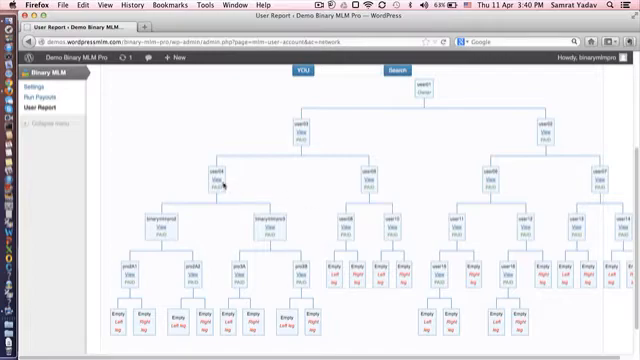
left_click(216, 172)
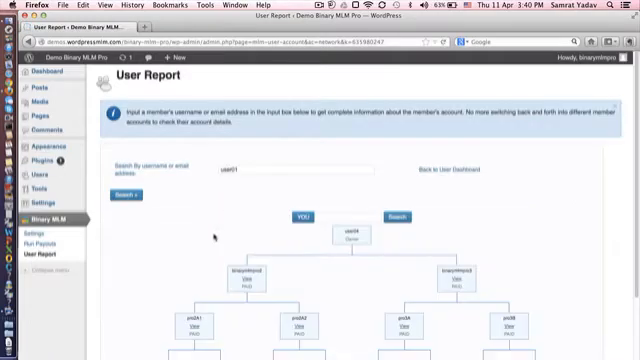
scroll("down", 3)
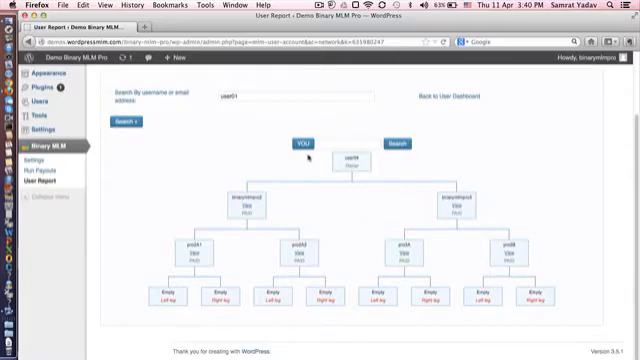
left_click(300, 145)
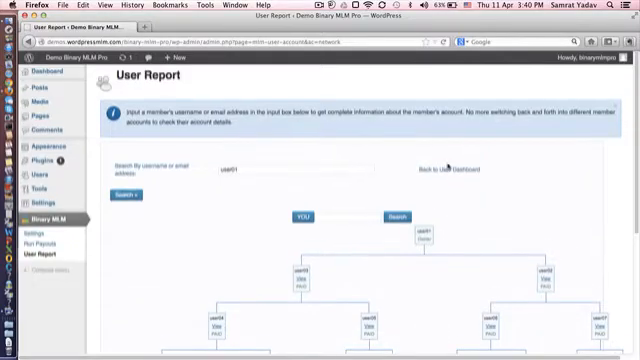
left_click(448, 169)
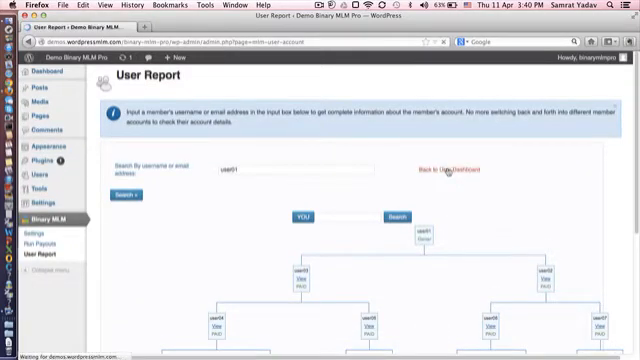
left_click(131, 194)
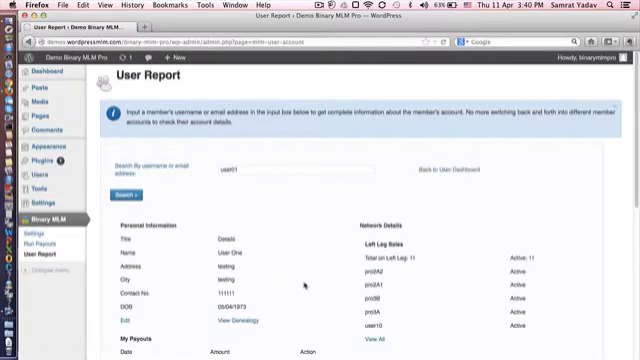
scroll("down", 3)
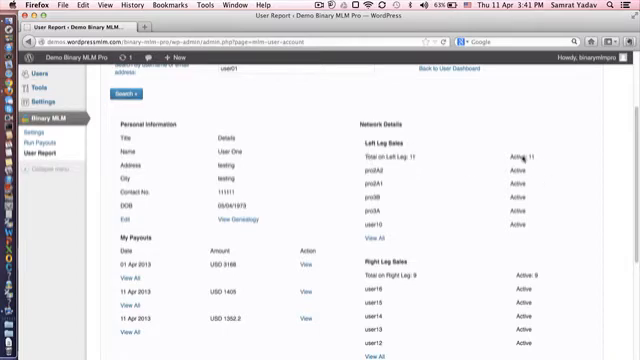
scroll("down", 3)
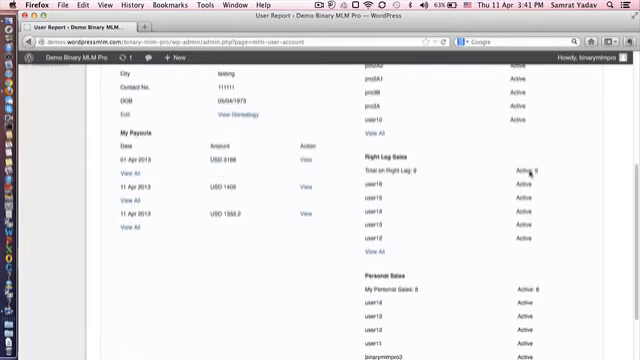
scroll("down", 3)
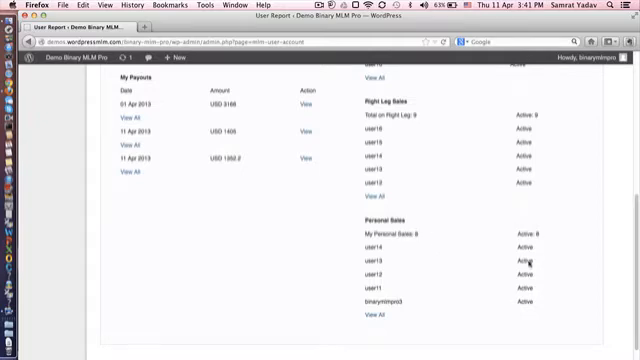
scroll("up", 3)
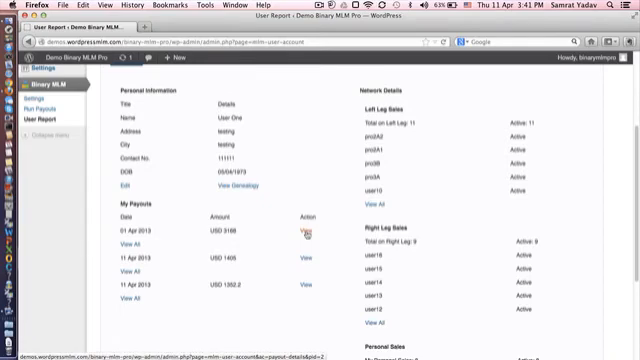
left_click(299, 230)
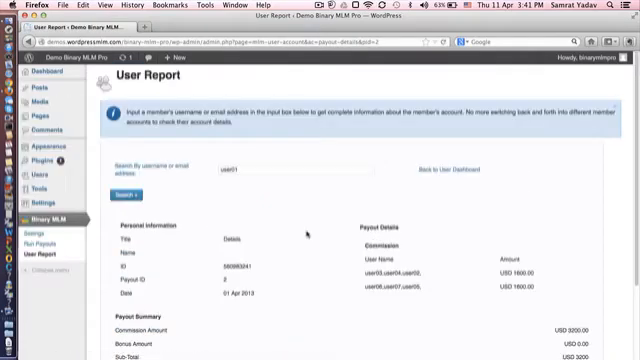
scroll("down", 3)
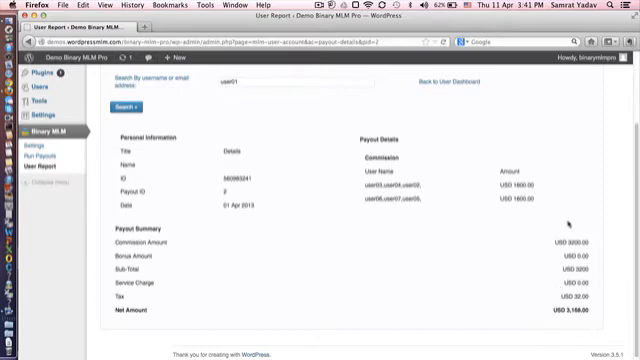
mouse_move(140, 232)
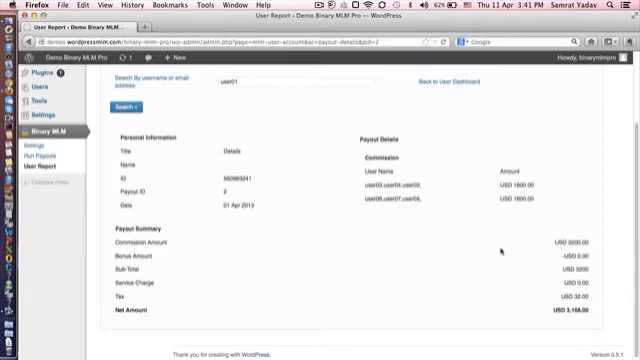
mouse_move(299, 291)
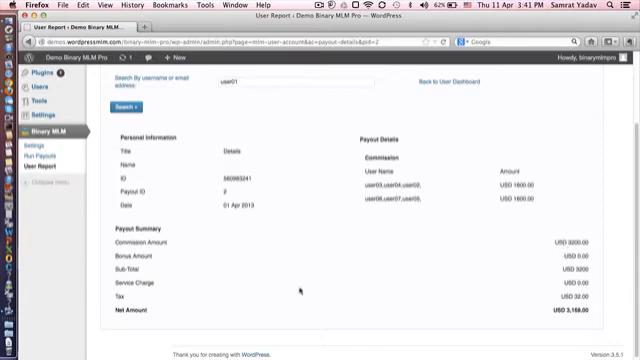
mouse_move(578, 282)
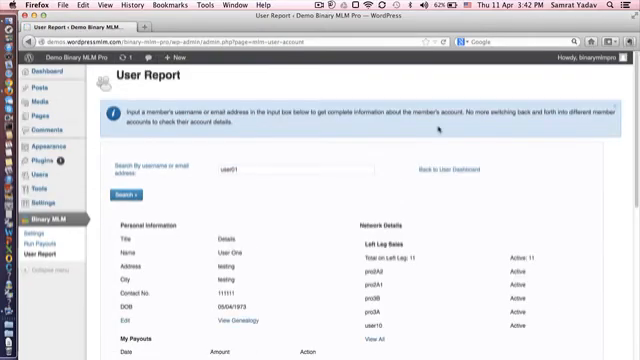
Scroll down user01's report toward the Left Leg Sales section
scroll("down", 3)
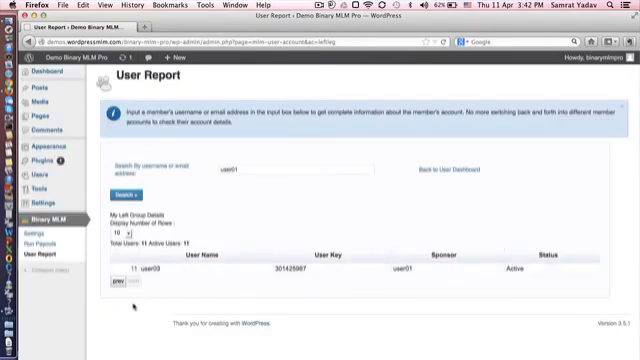
Go back to the first page of user01's left-group list and show 20 rows per page
left_click(118, 231)
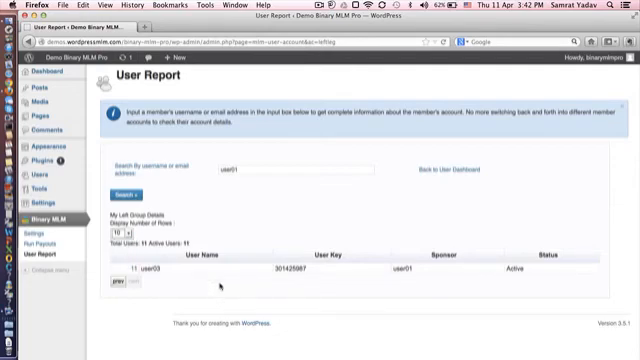
left_click(121, 192)
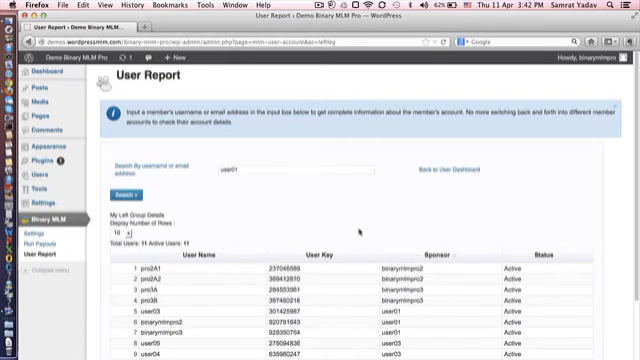
scroll("down", 3)
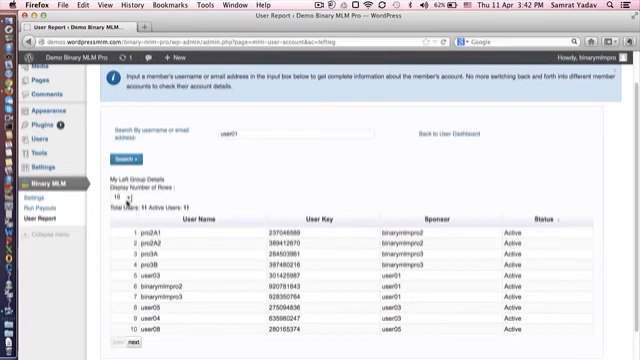
left_click(117, 198)
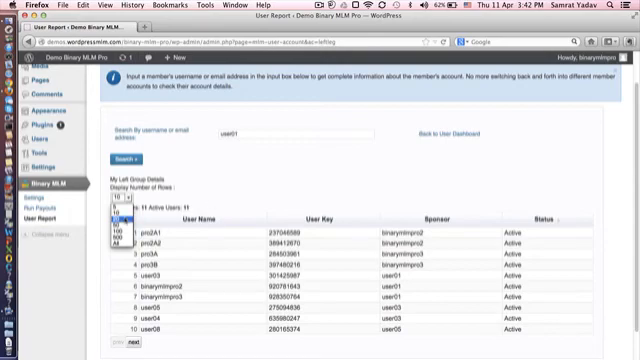
left_click(121, 229)
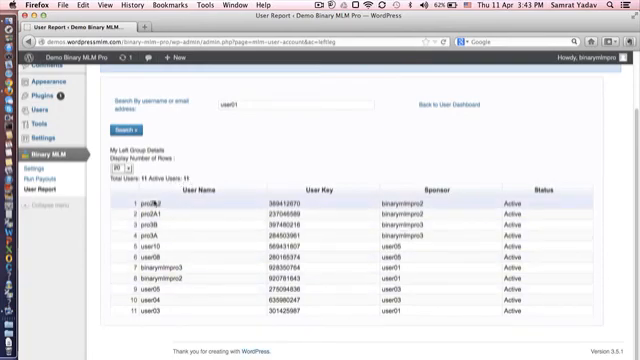
mouse_move(238, 160)
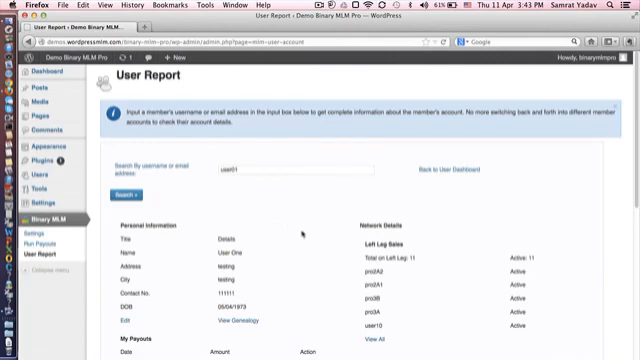
scroll("down", 3)
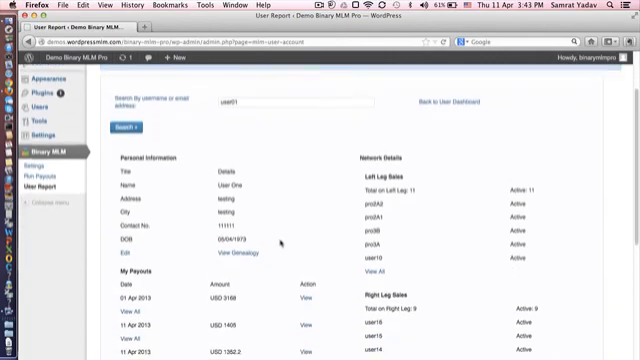
scroll("down", 3)
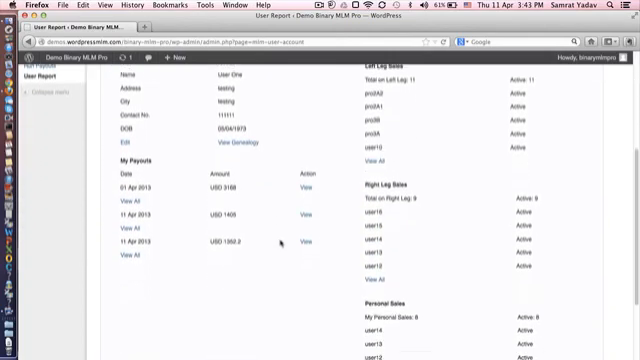
scroll("down", 3)
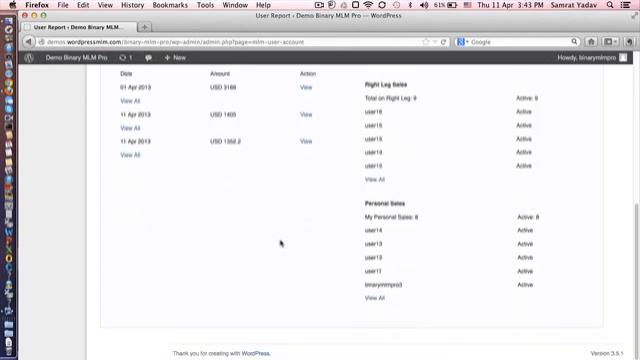
scroll("up", 3)
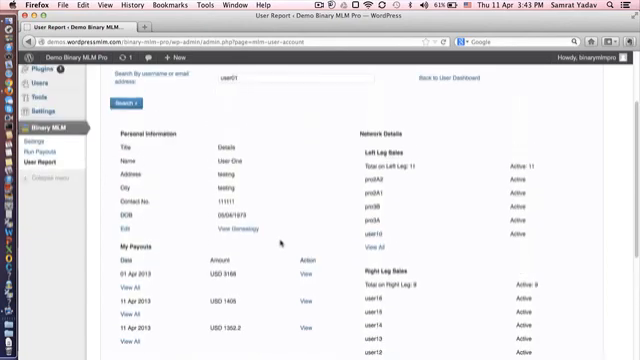